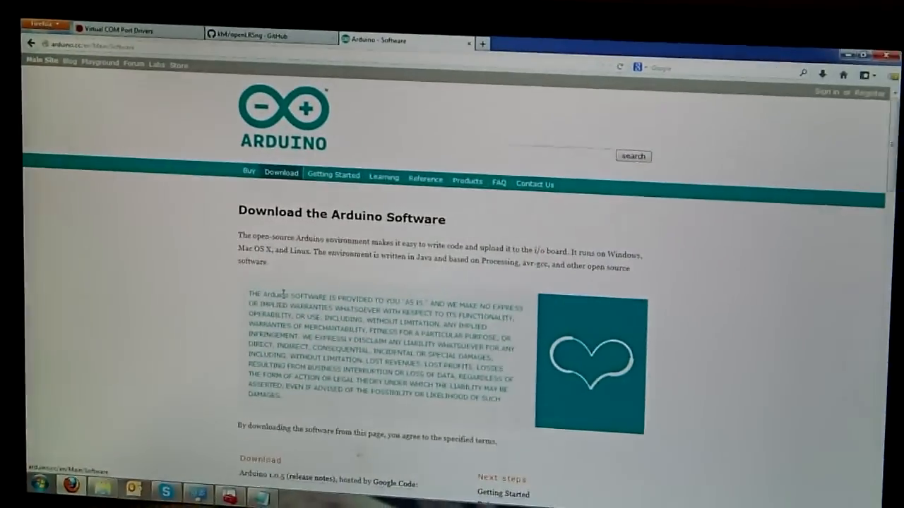
- Scroll to the Download section of the Arduino software page for the Windows installer
scroll("down", 3)
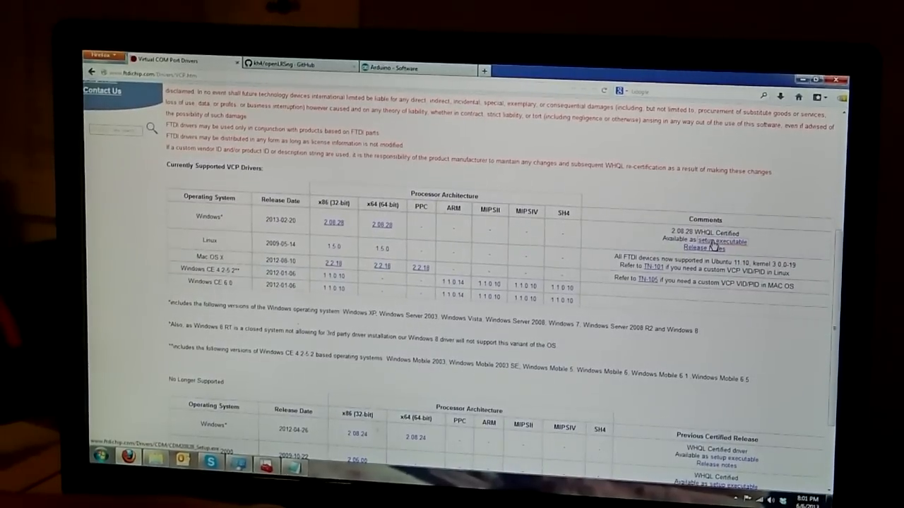
- Download the FTDI Windows virtual COM port driver setup executable from the VCP Drivers table
left_click(381, 224)
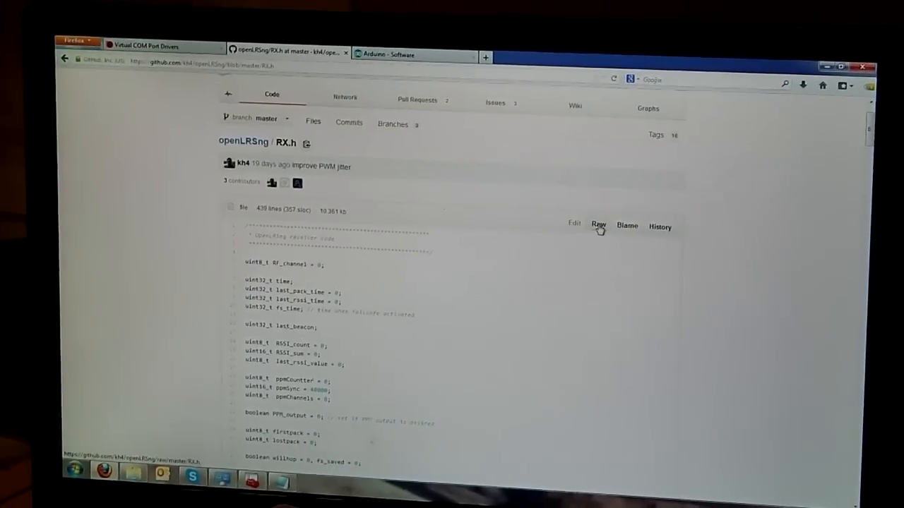
- View the openLRSng RX.h firmware file as raw plain-text code on GitHub
left_click(599, 224)
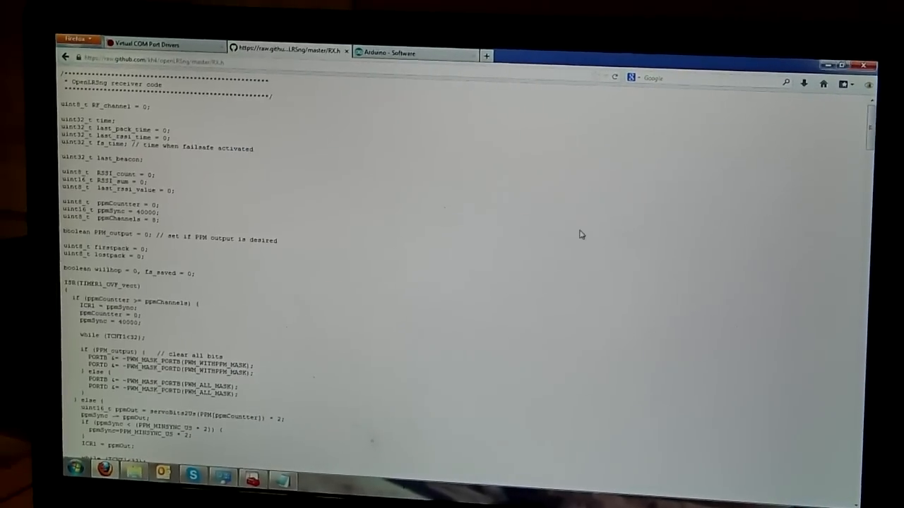